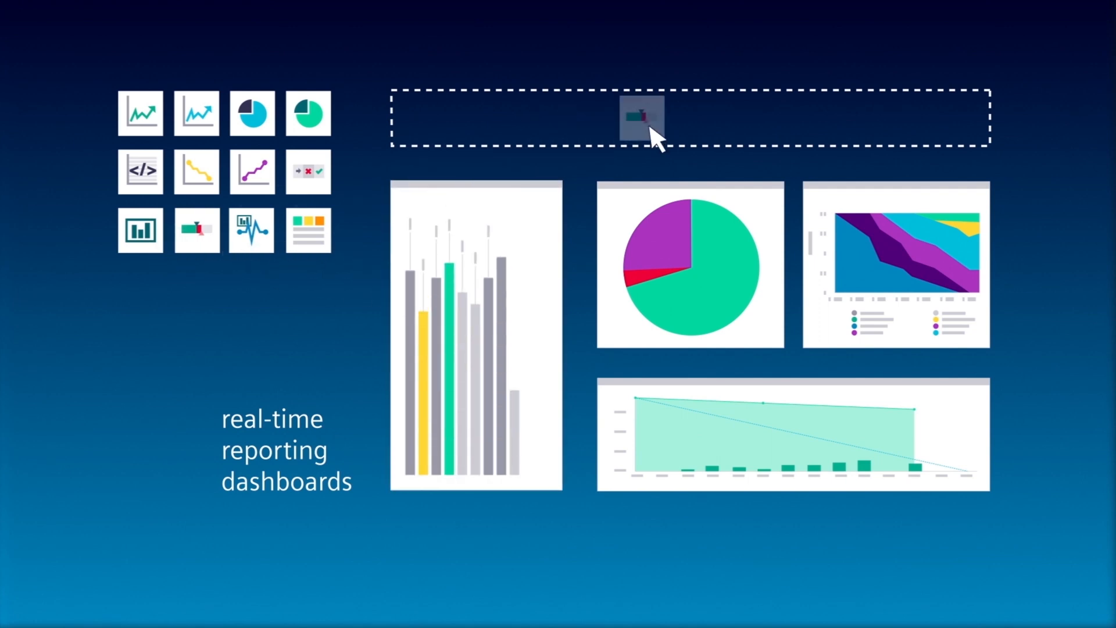
# Place a widget in the empty dashboard slot and grant the second team member modify rights.
pyautogui.click(642, 117)
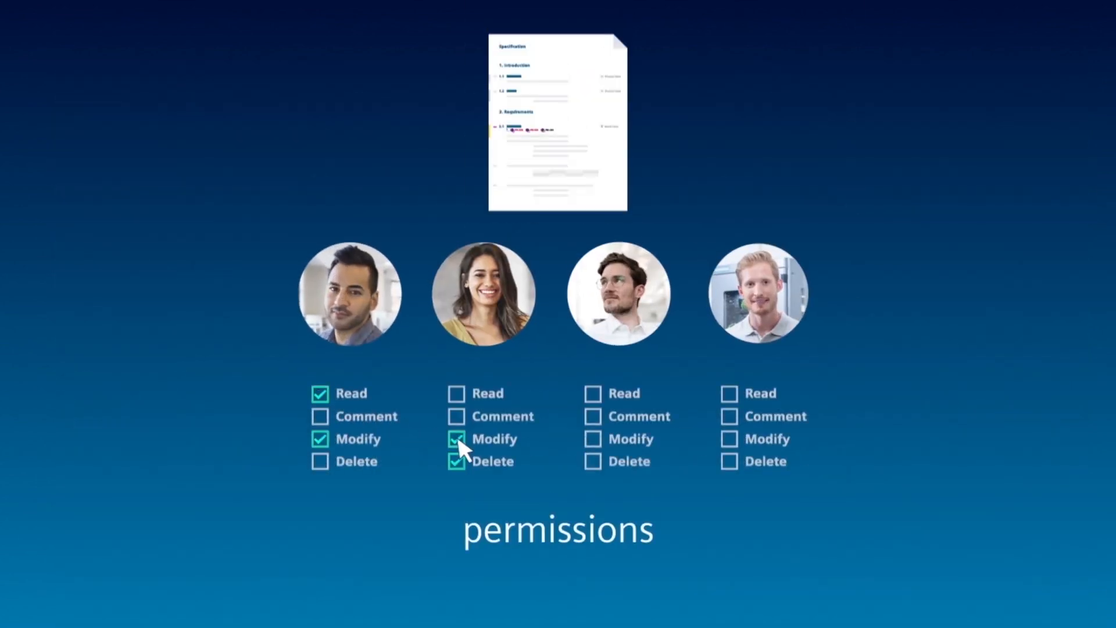
pyautogui.click(729, 416)
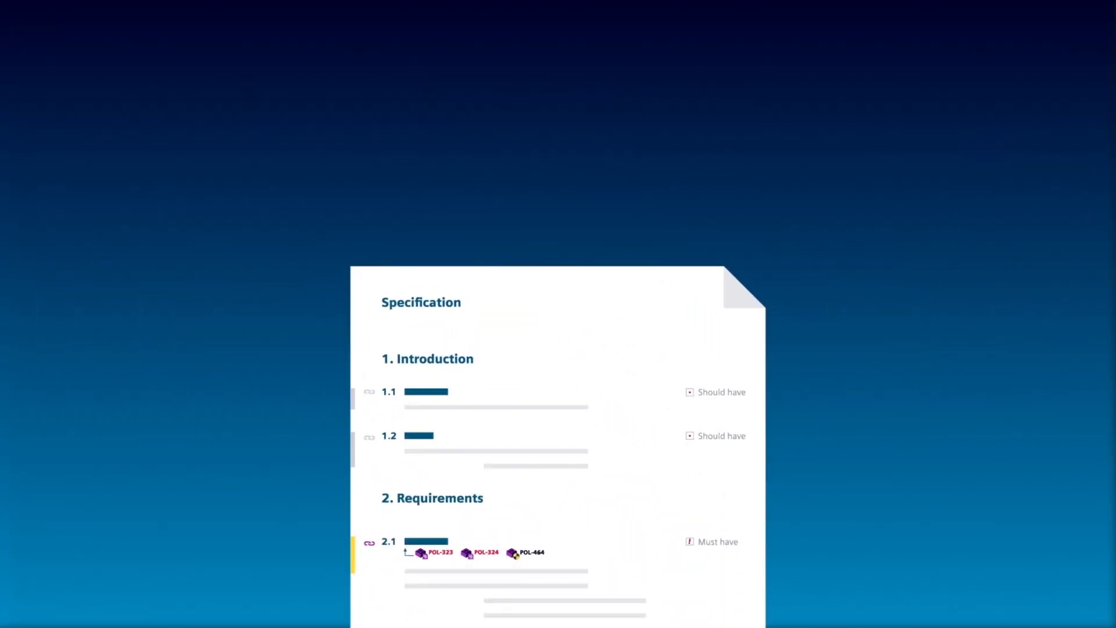
# Choose Merge documents from the Specification's Operations menu to bring up the save prompt.
pyautogui.click(557, 126)
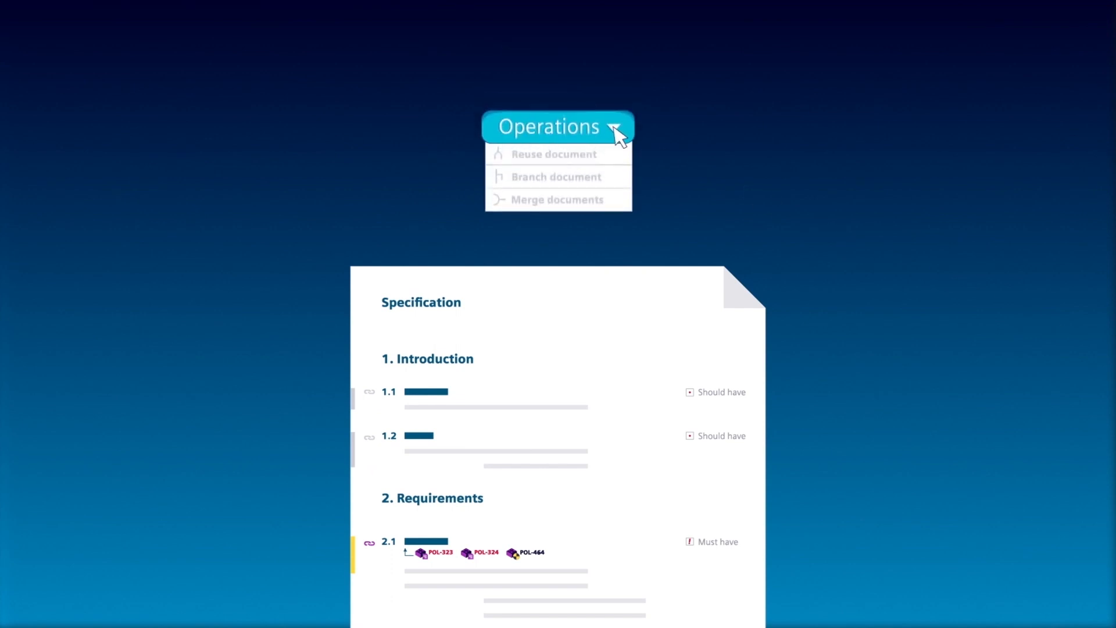
pyautogui.moveTo(569, 177)
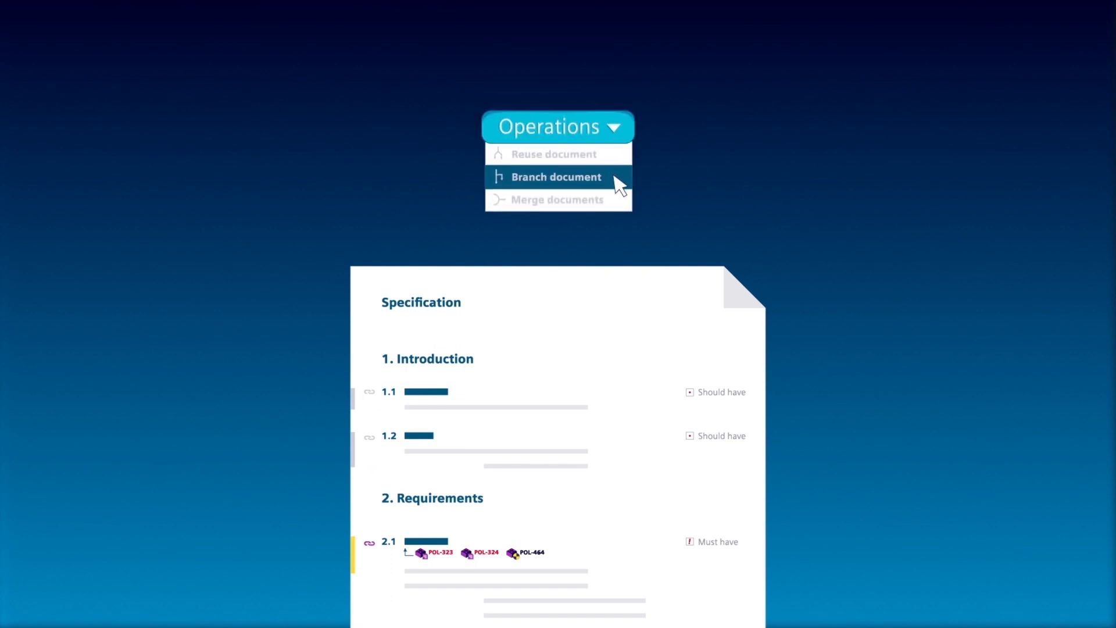
pyautogui.moveTo(556, 200)
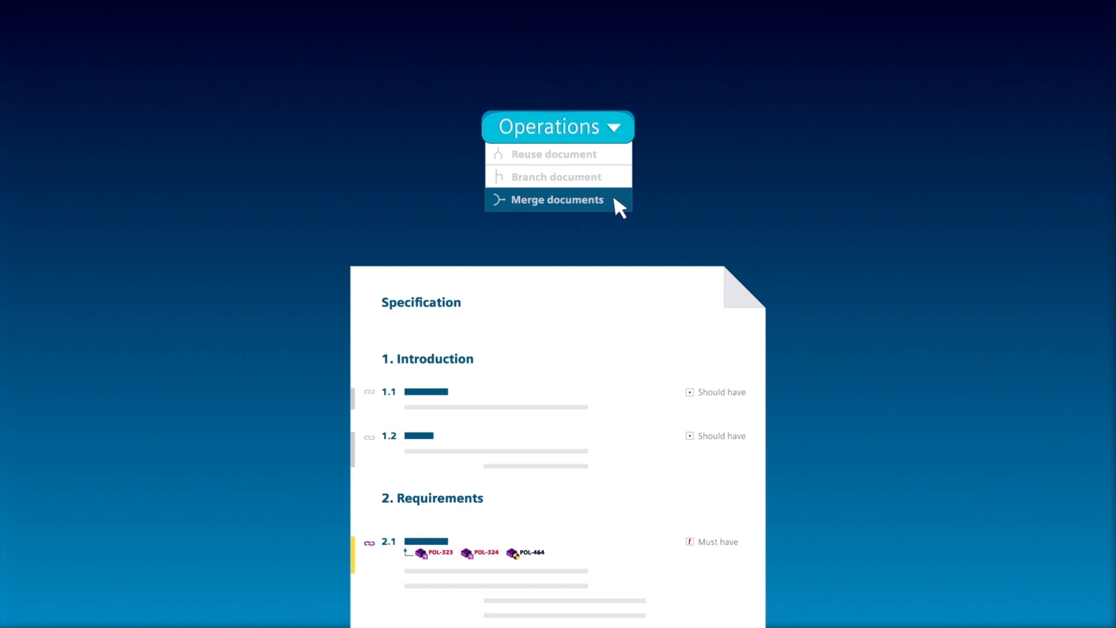
pyautogui.click(554, 200)
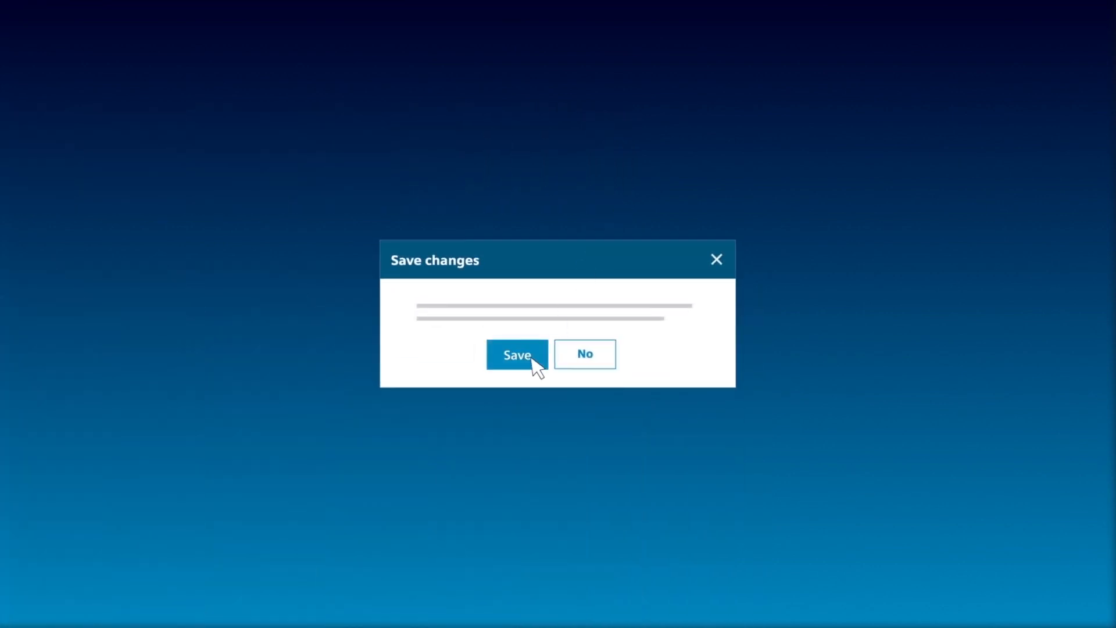